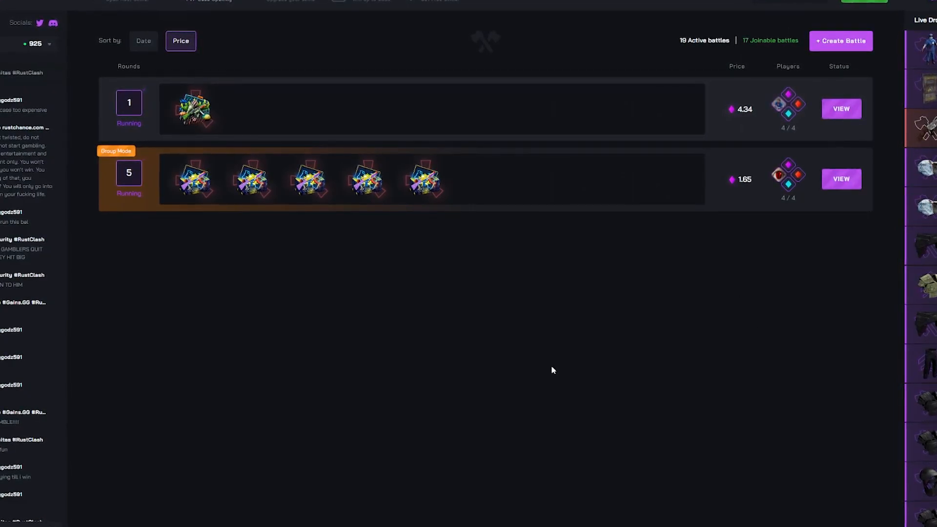
- Go to Free Cases and open the BurnBoy Case to view its drops and 9.83 price
left_click(440, 24)
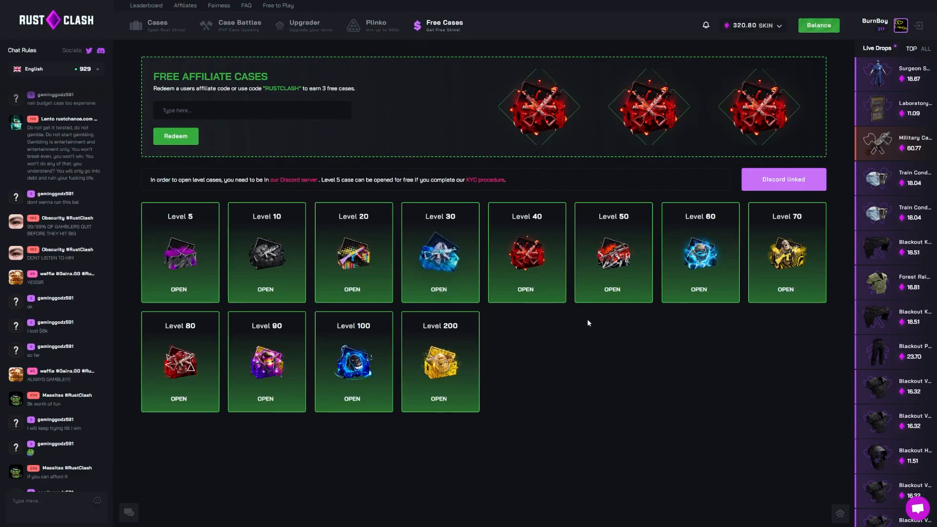
left_click(157, 26)
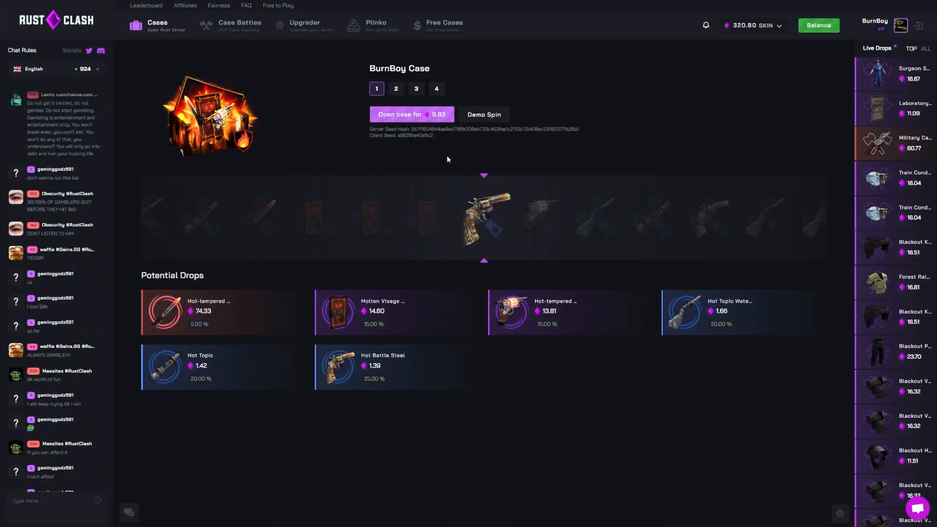
- Begin a new case battle and bring up the case selection list
left_click(411, 114)
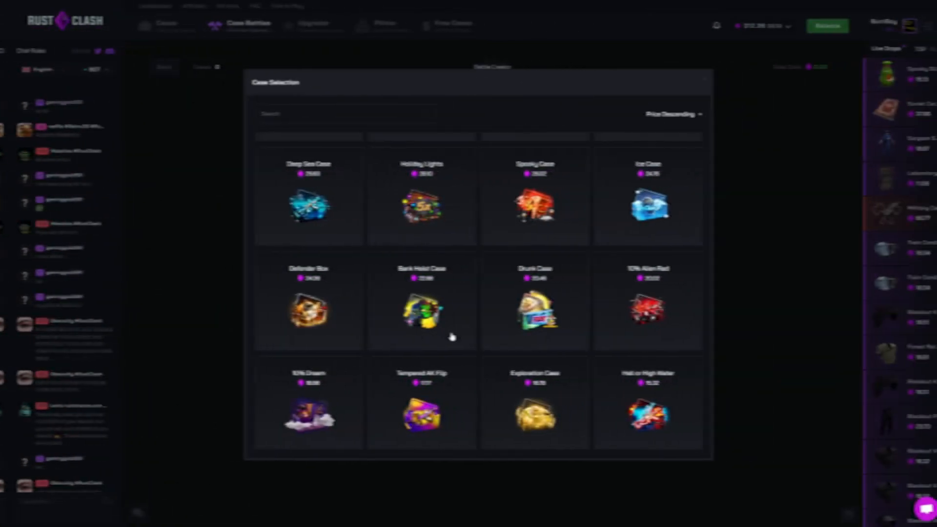
- Create a 2v2 battle with two Bank Heist Cases, leaving a 267.00 balance
left_click(421, 312)
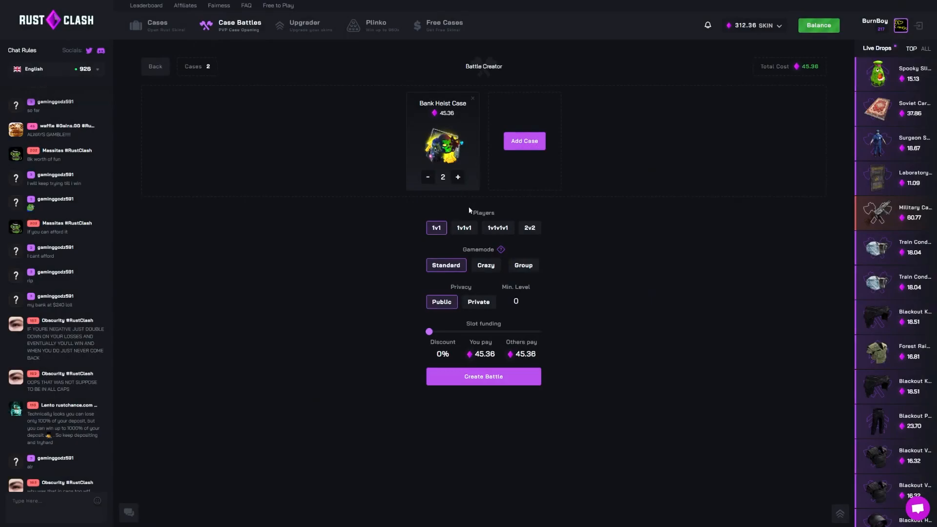
mouse_move(452, 204)
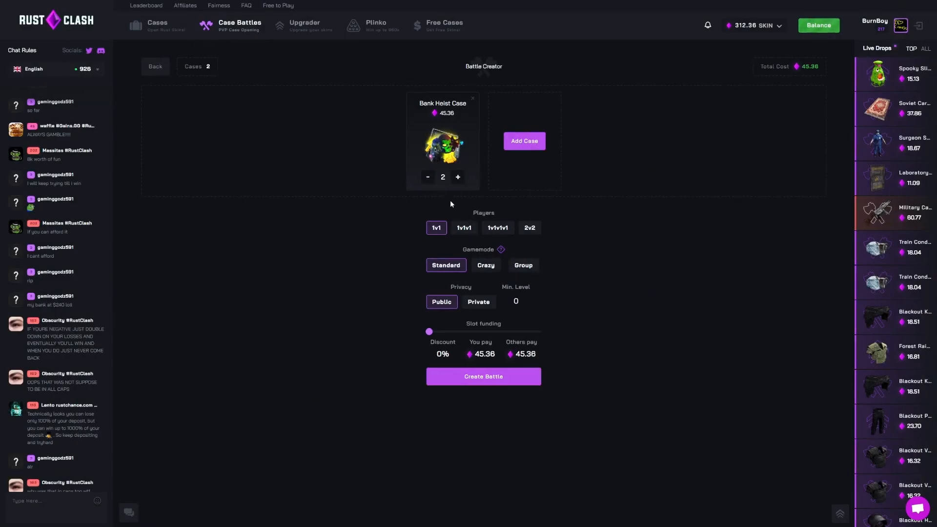
left_click(530, 228)
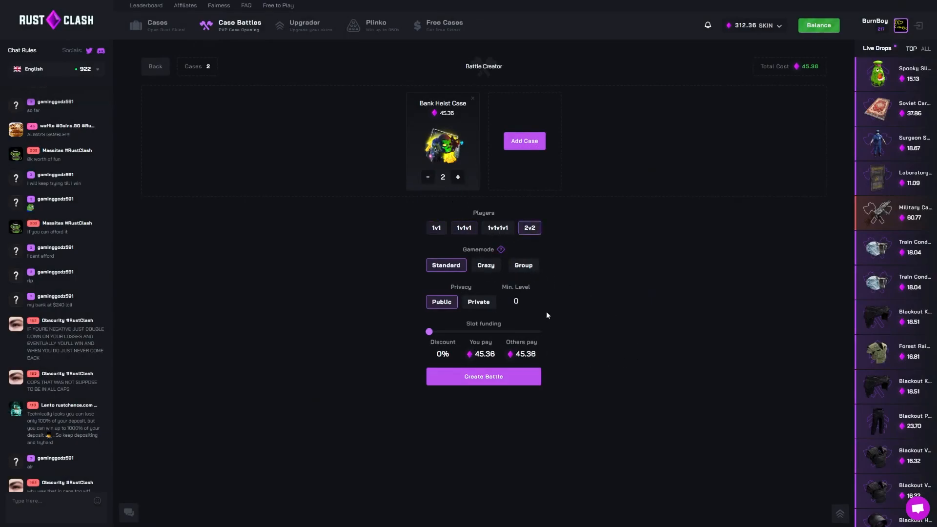
left_click(483, 376)
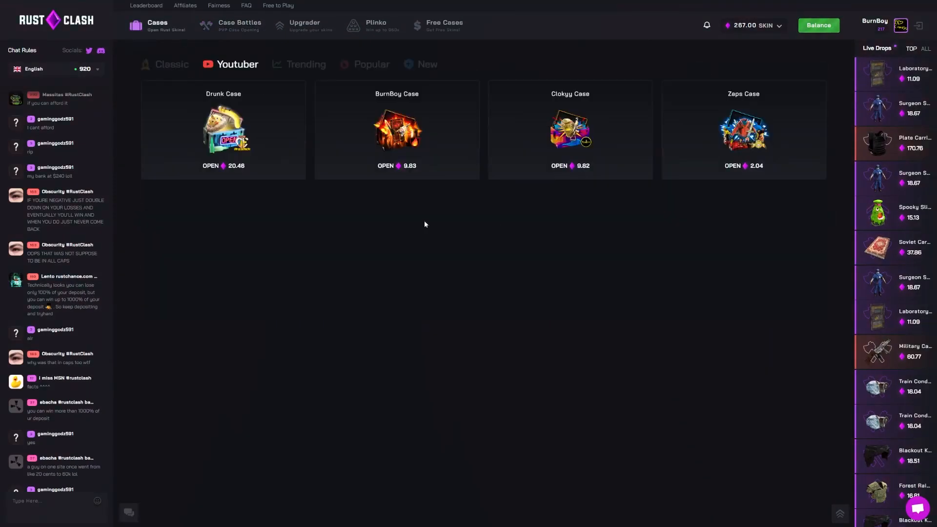
- Open a three-player Arctic Ops Case battle to watch its rounds
left_click(239, 25)
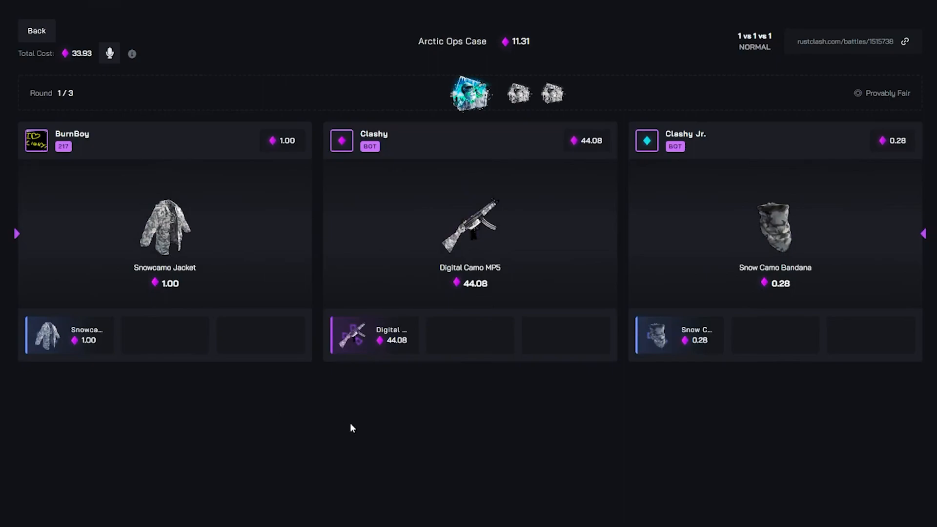
mouse_move(315, 406)
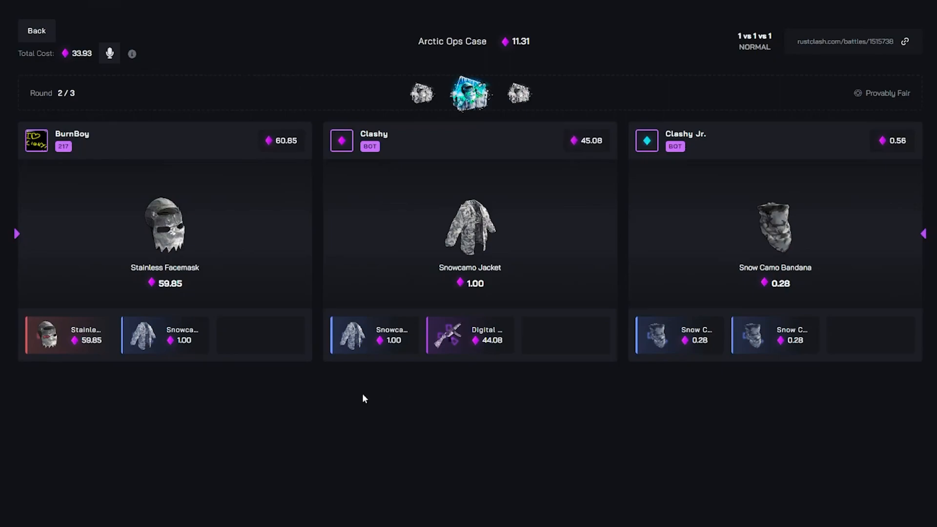
mouse_move(310, 408)
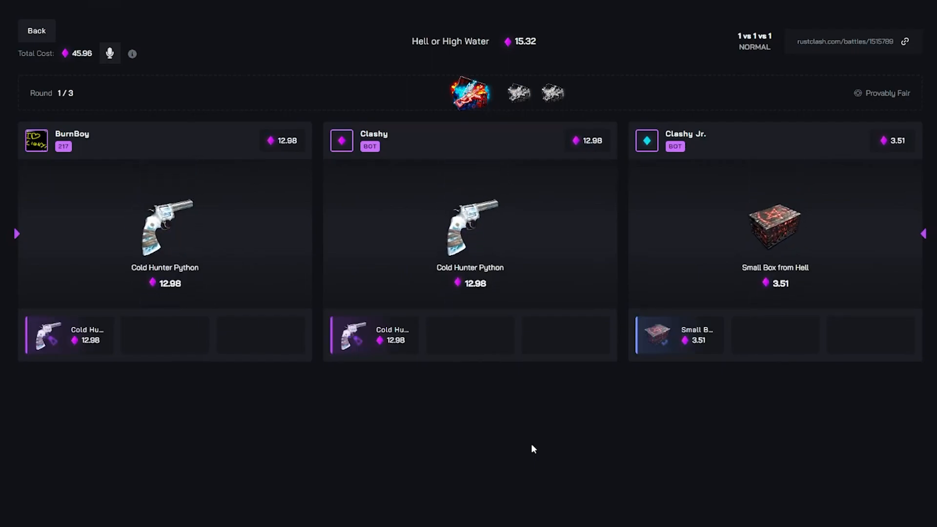
mouse_move(509, 473)
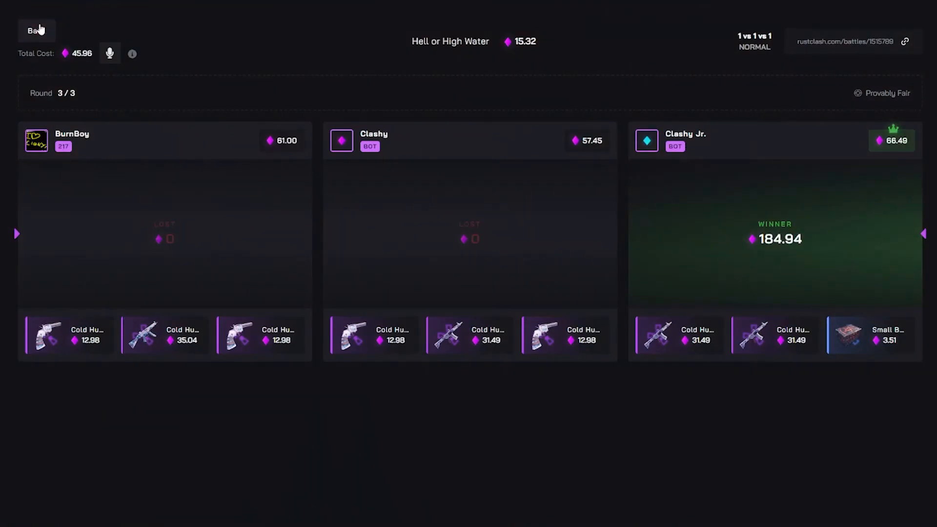
left_click(35, 31)
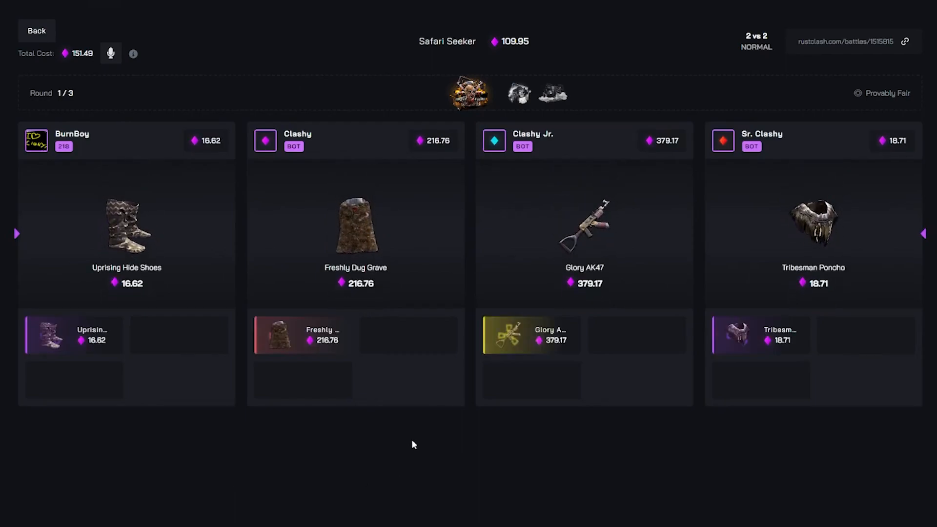
mouse_move(375, 434)
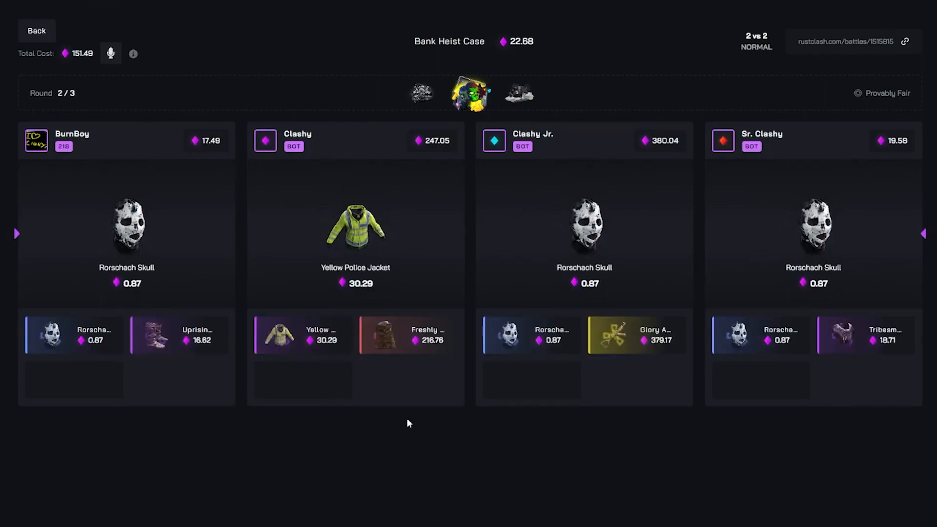
mouse_move(421, 418)
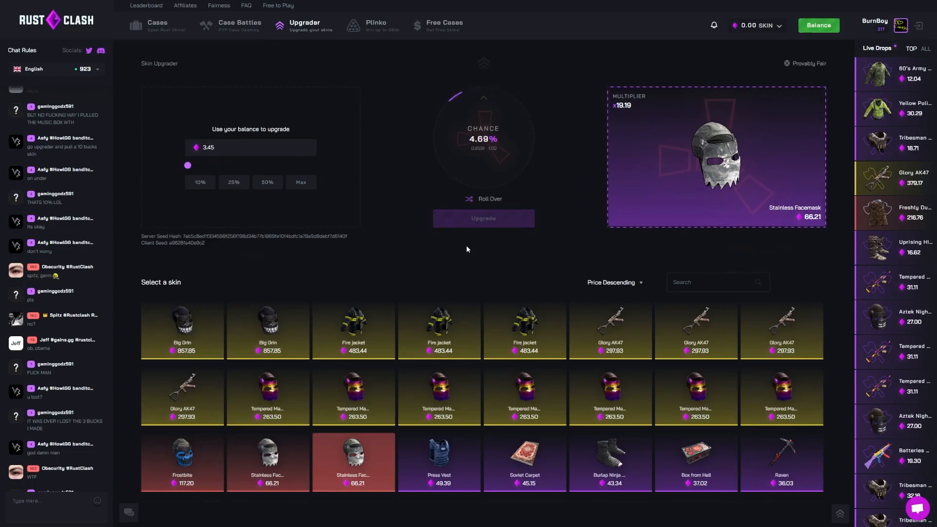
- Roll the 3.45 upgrade at 4.69% toward the Stainless Facemask and scroll to the result
left_click(483, 219)
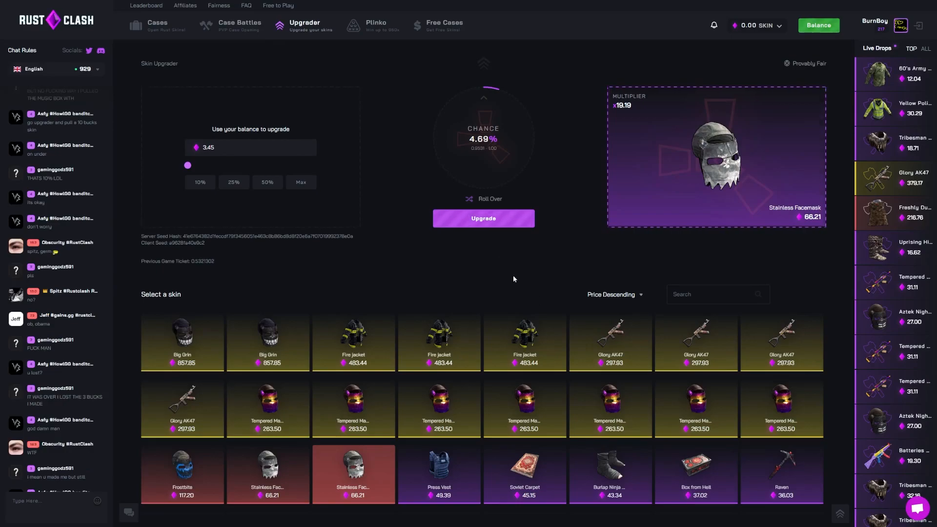
scroll("down", 3)
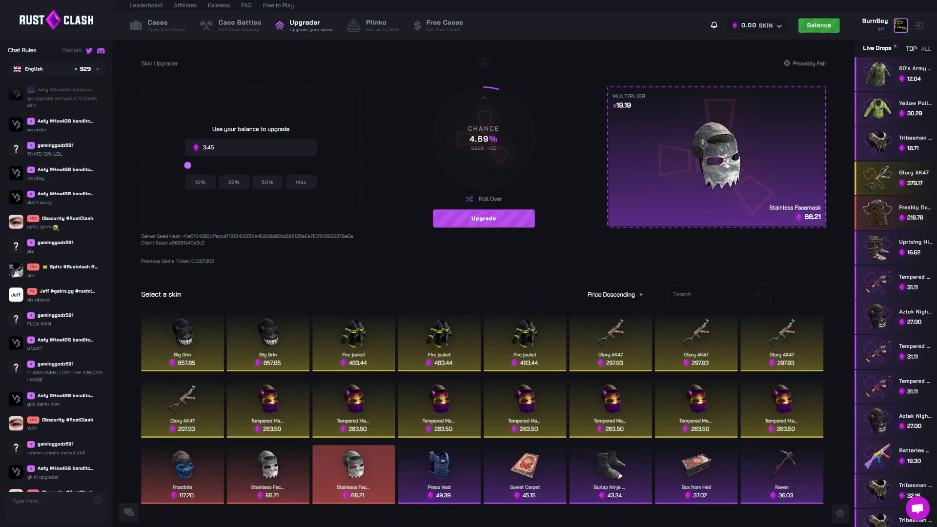